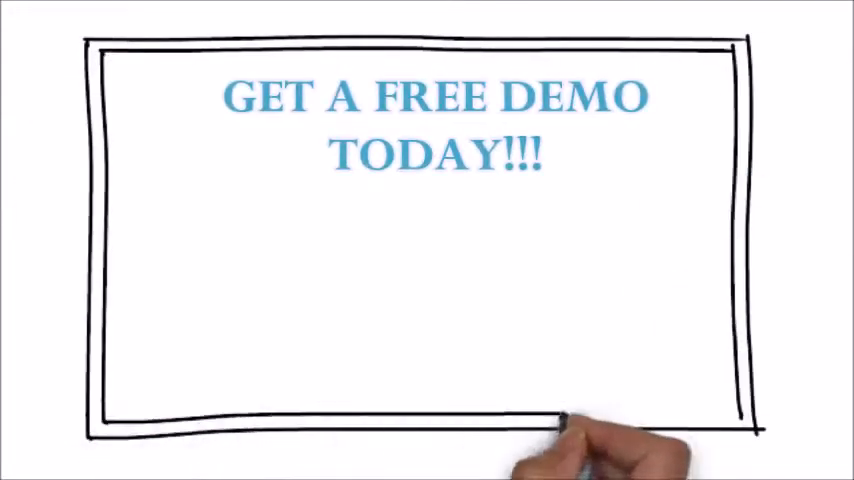
type("WHITER")
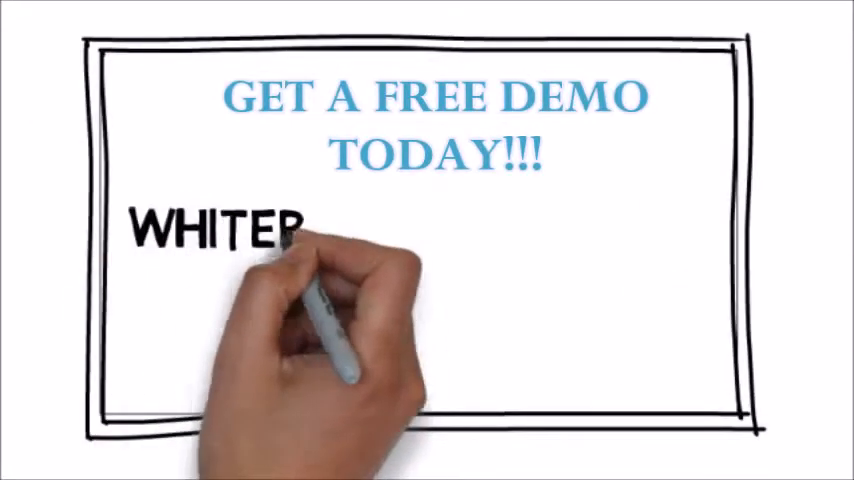